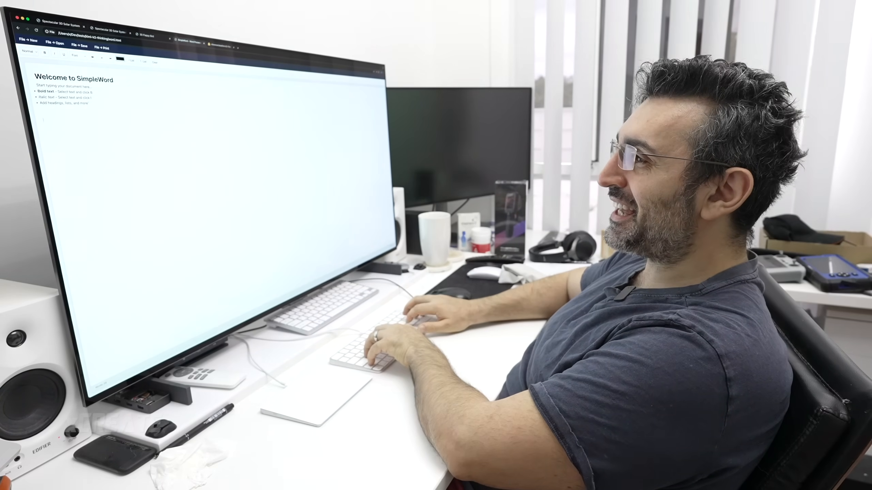
Type "Hello world," on a new line below the enlarged three-line list
type("Hello world,")
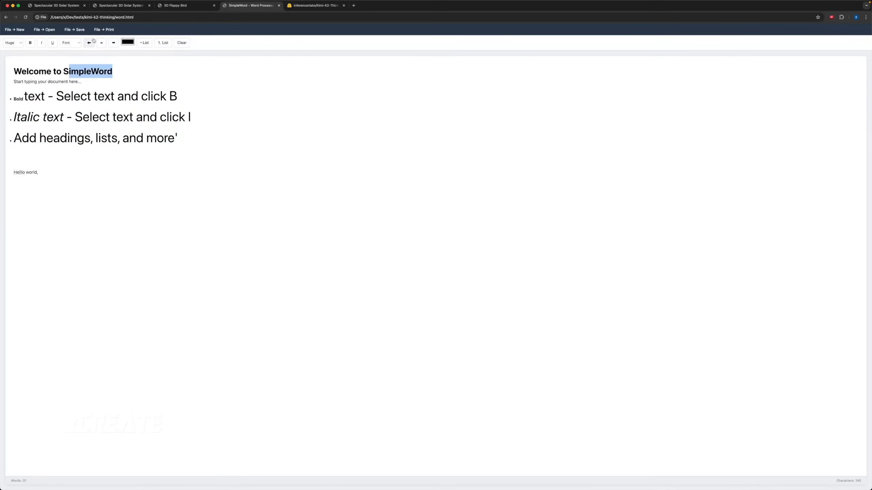
Apply bullet formatting to the "Welcome to SimpleWord" heading
left_click(144, 42)
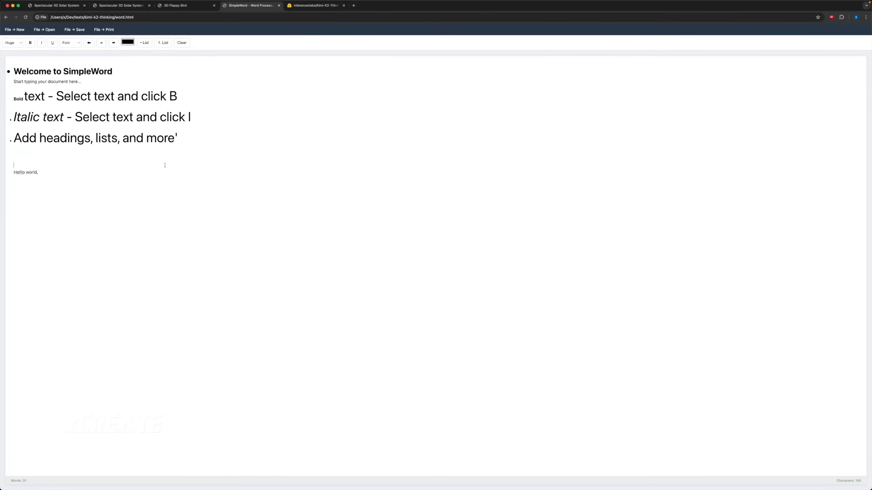
type("sakdsakdslakdsakldsakdmlsamdsadsadsada")
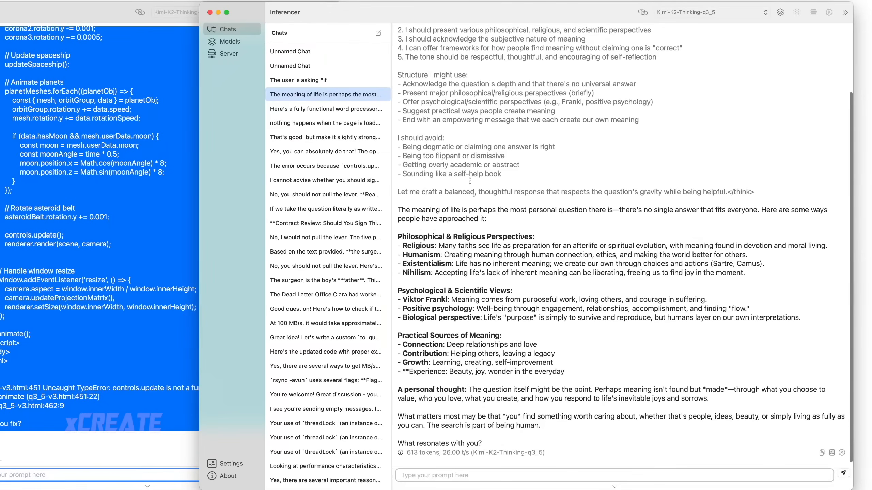
Scroll through Inferencer's meaning-of-life answer to its 613-token, 26 tokens/s summary
scroll("down", 3)
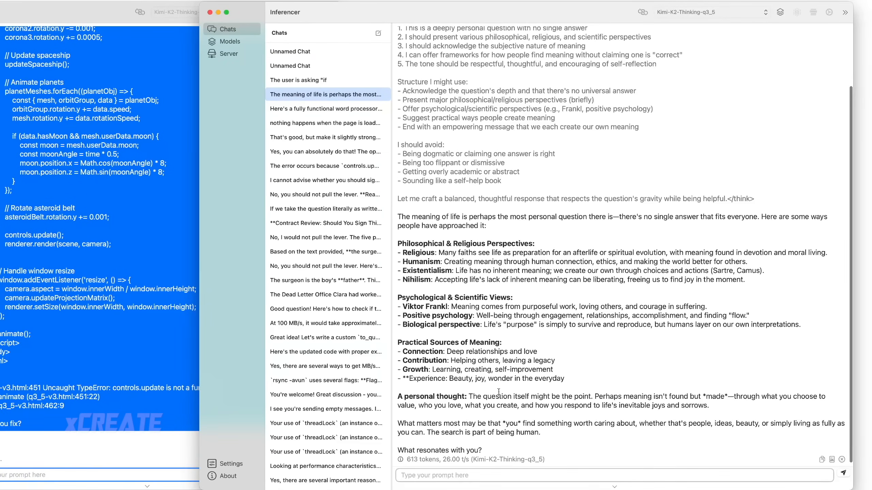